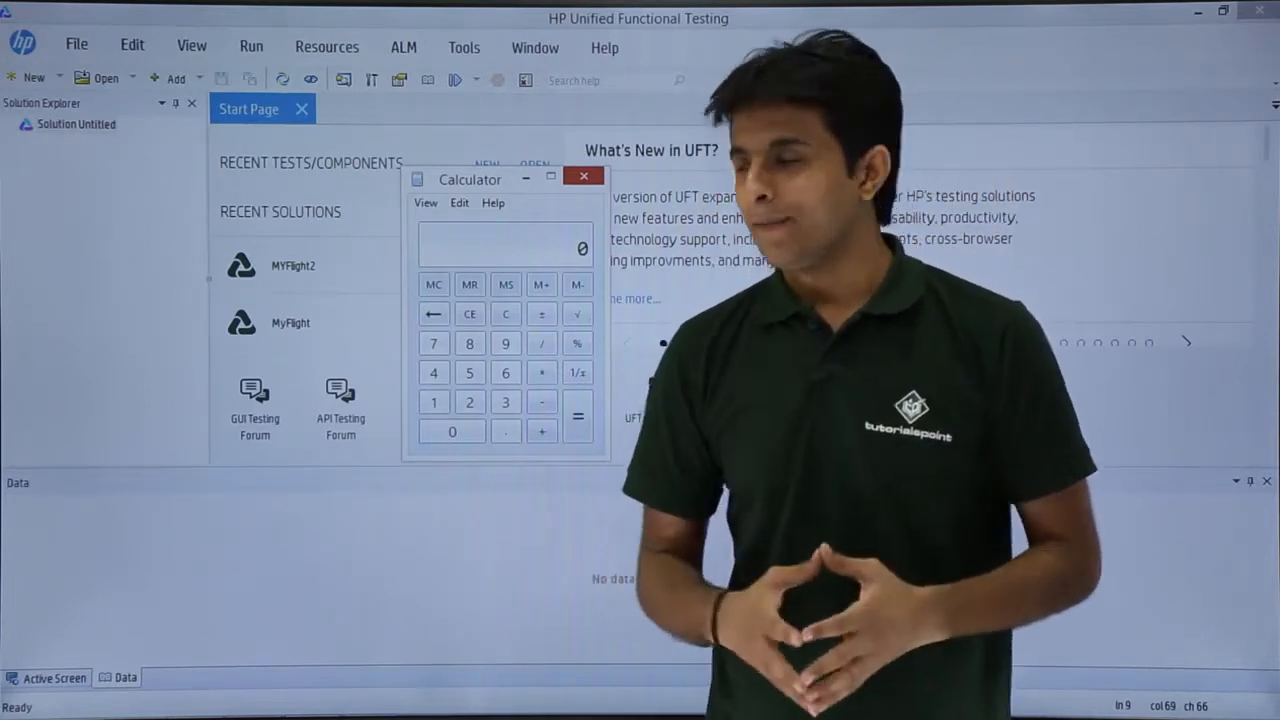
# Move the Calculator window further left over the UFT start page
pyautogui.moveTo(504, 180); pyautogui.dragTo(344, 186)
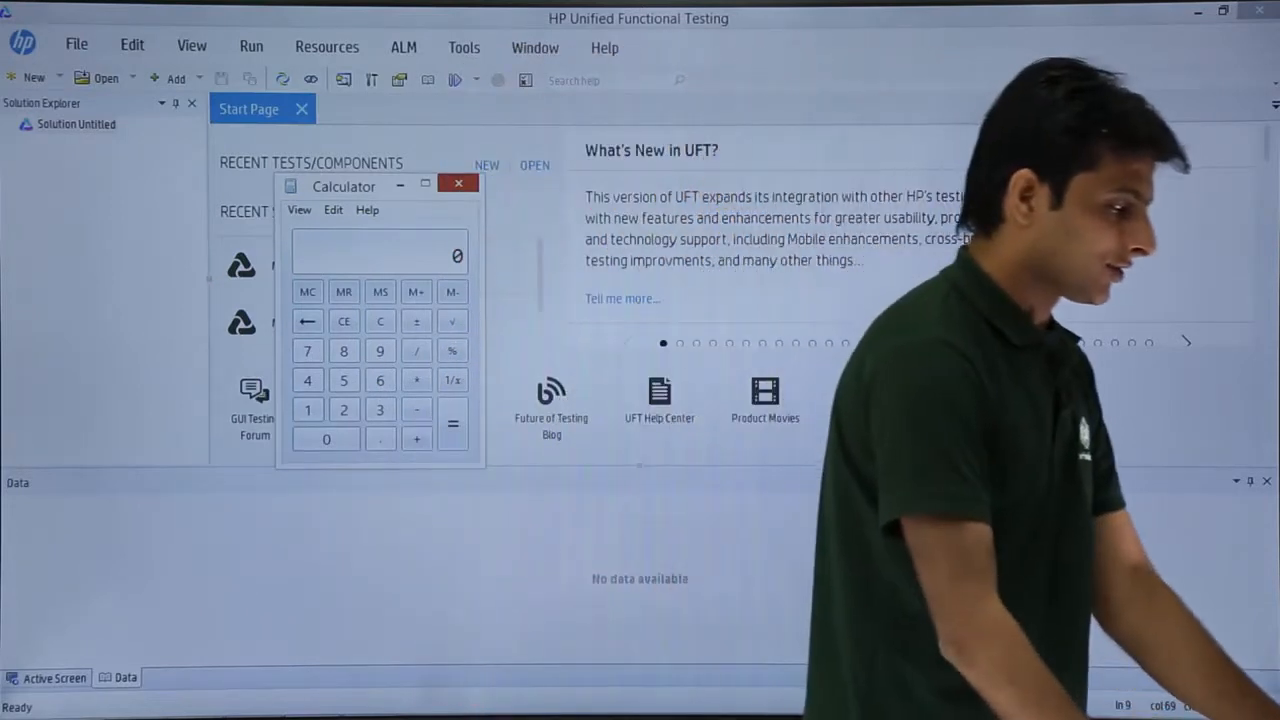
# Add a new GUI test named 'Recordingtypes' to the untitled solution
pyautogui.rightClick(76, 124)
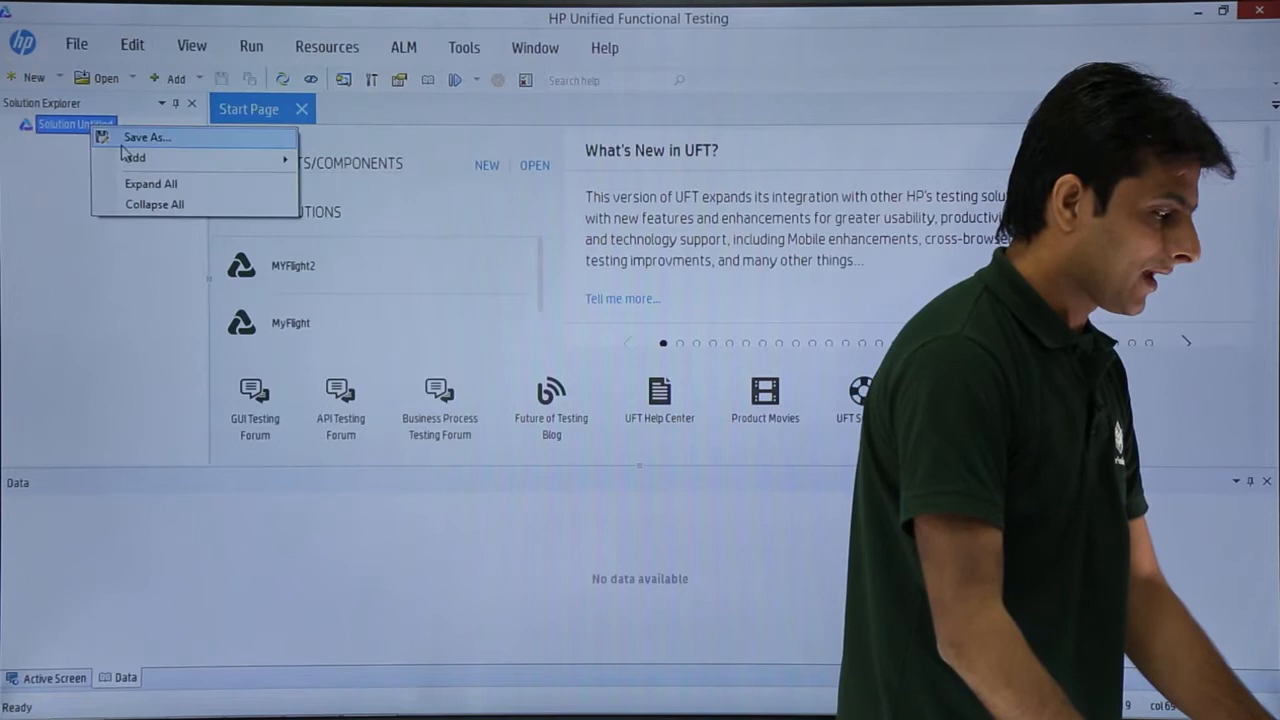
pyautogui.click(132, 156)
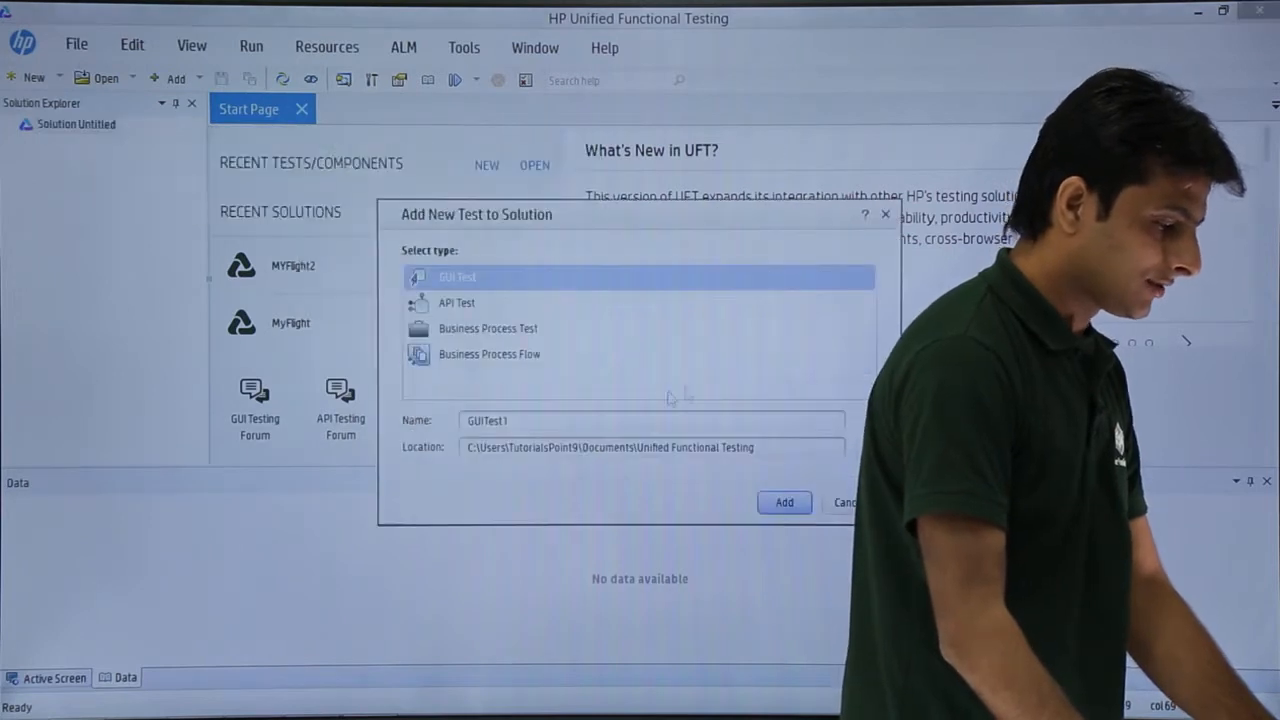
pyautogui.write('Red')
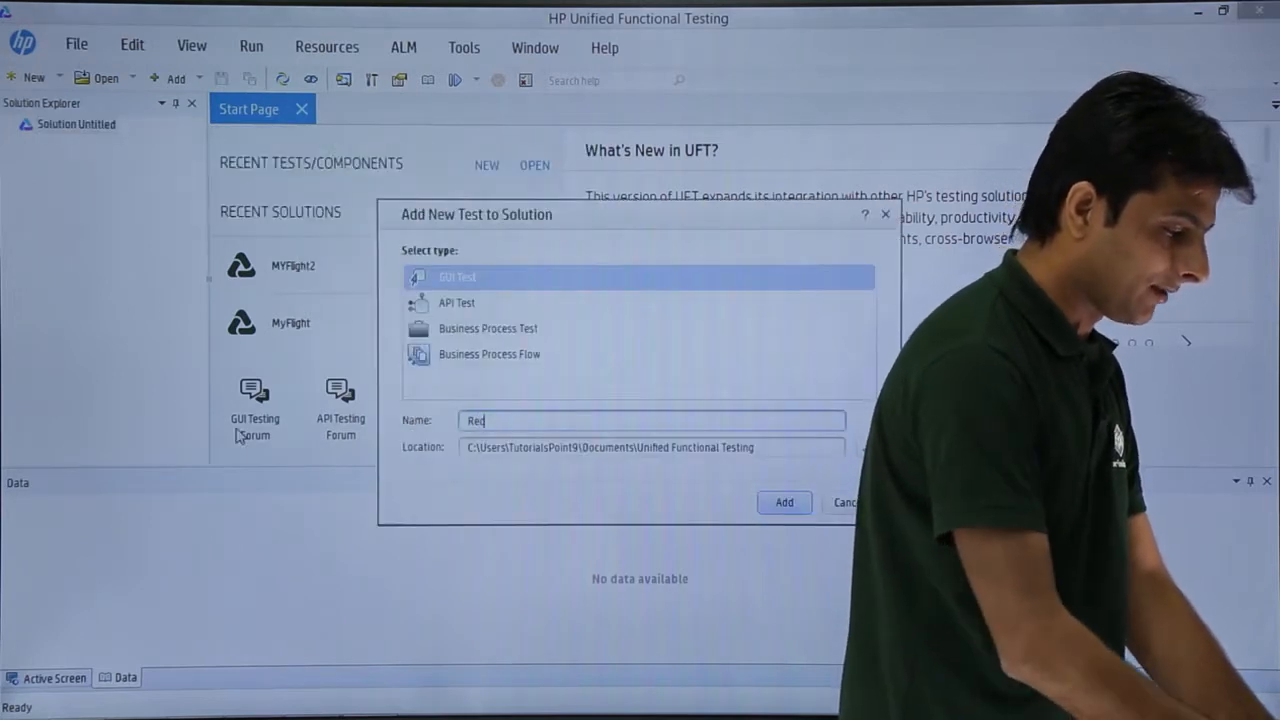
pyautogui.write('ording')
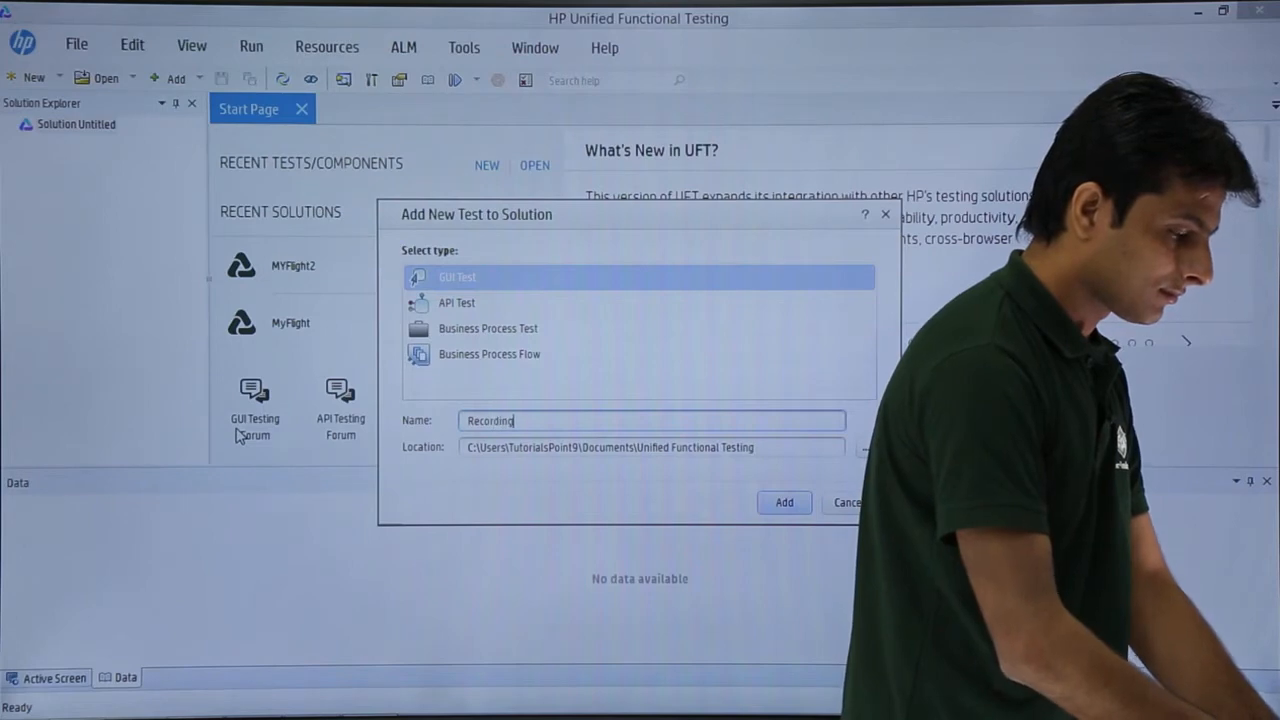
pyautogui.write('types')
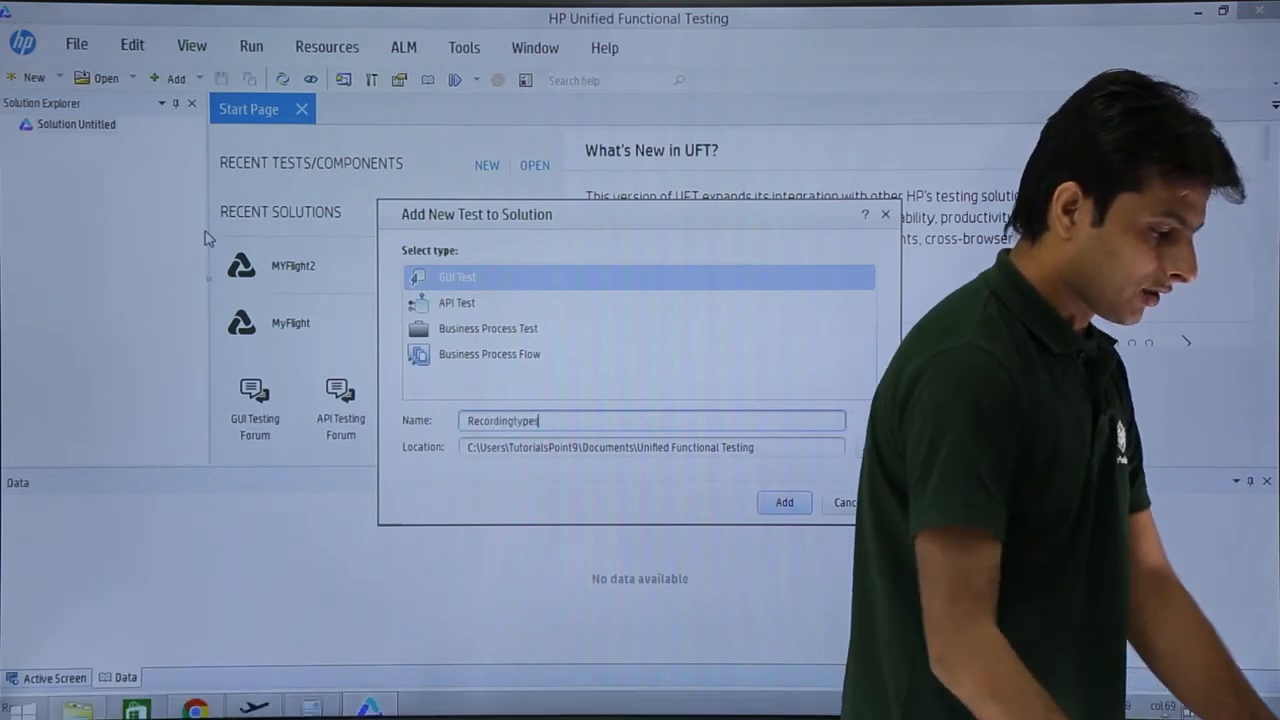
pyautogui.click(784, 502)
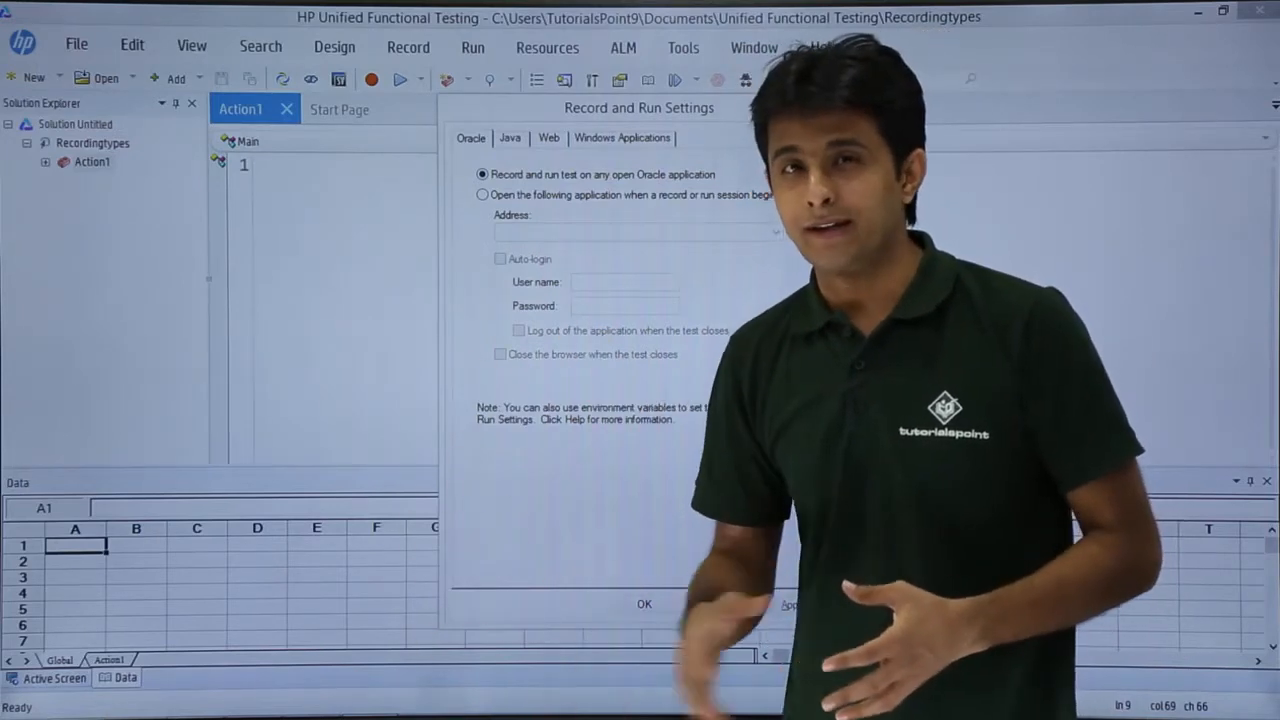
# Keep recording on any open Windows-based application and accept the settings to begin recording
pyautogui.click(622, 138)
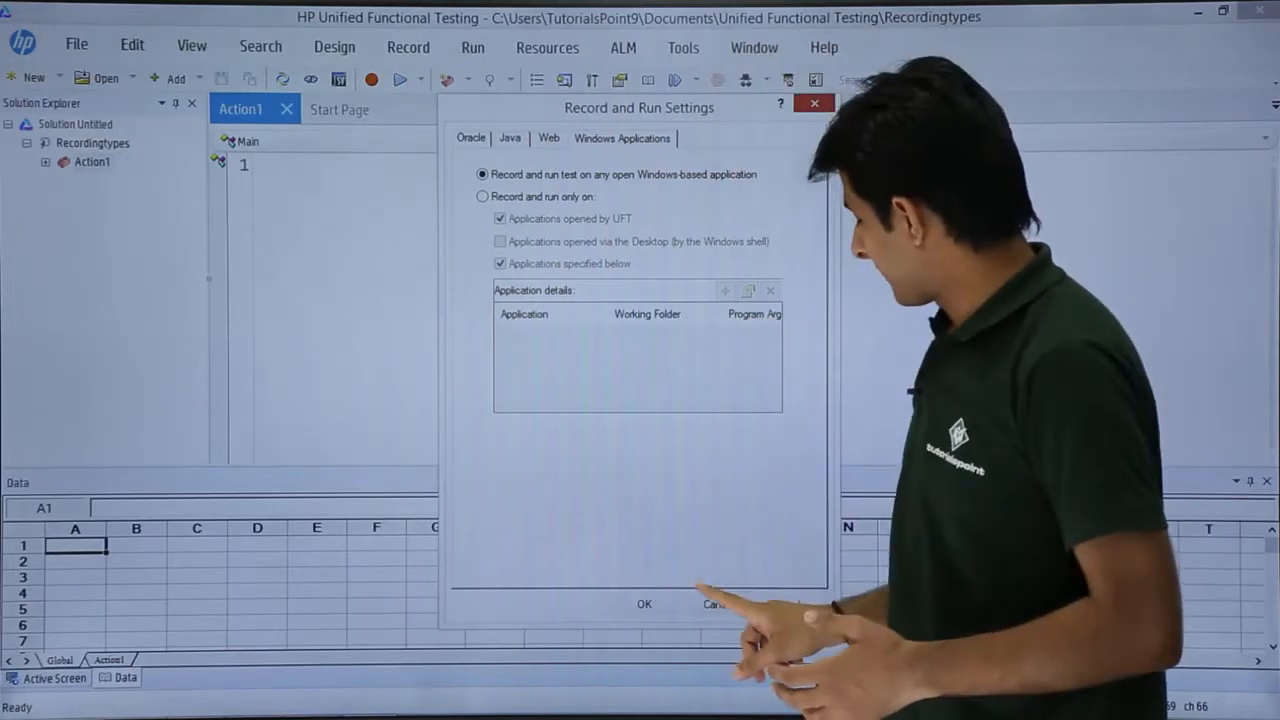
pyautogui.click(644, 604)
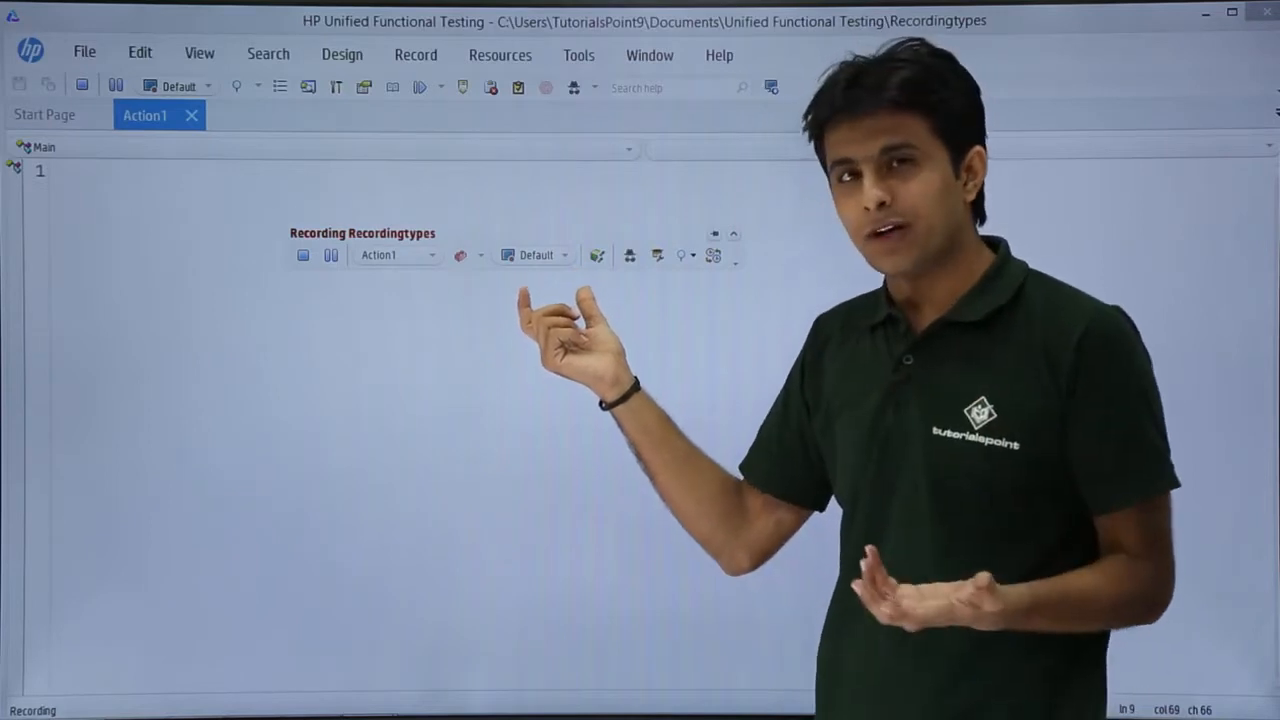
pyautogui.click(564, 256)
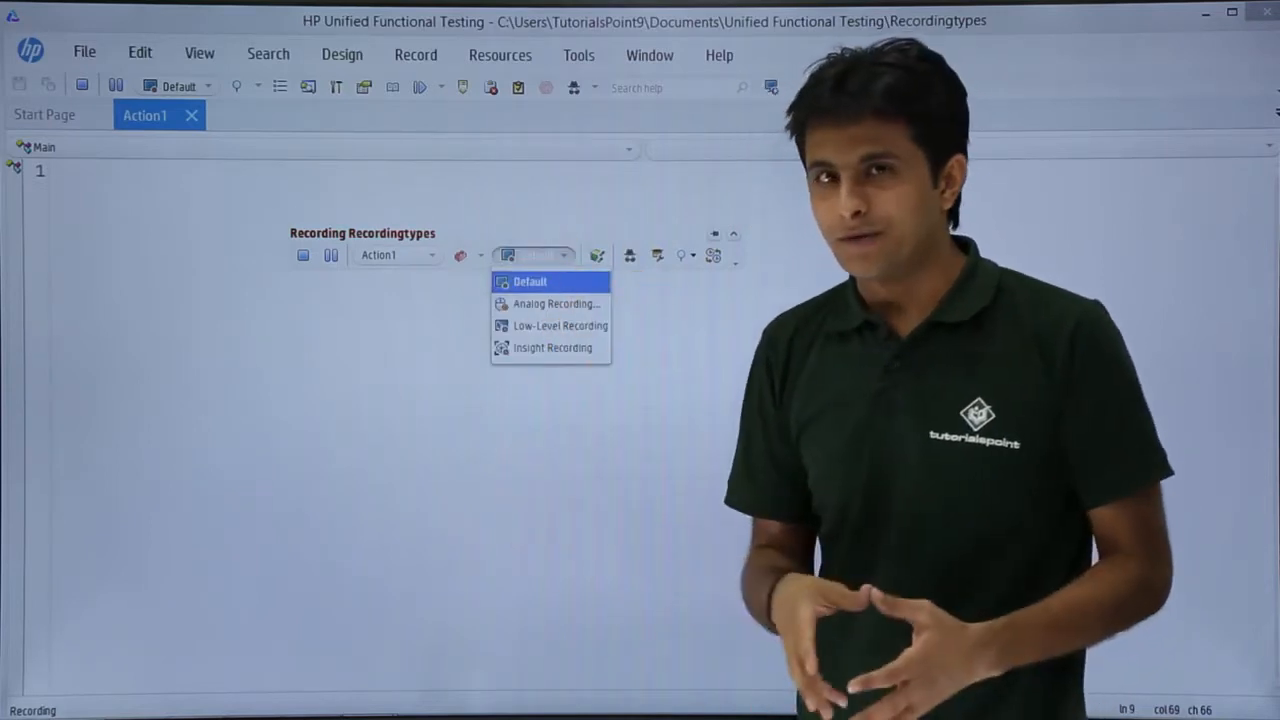
pyautogui.click(528, 280)
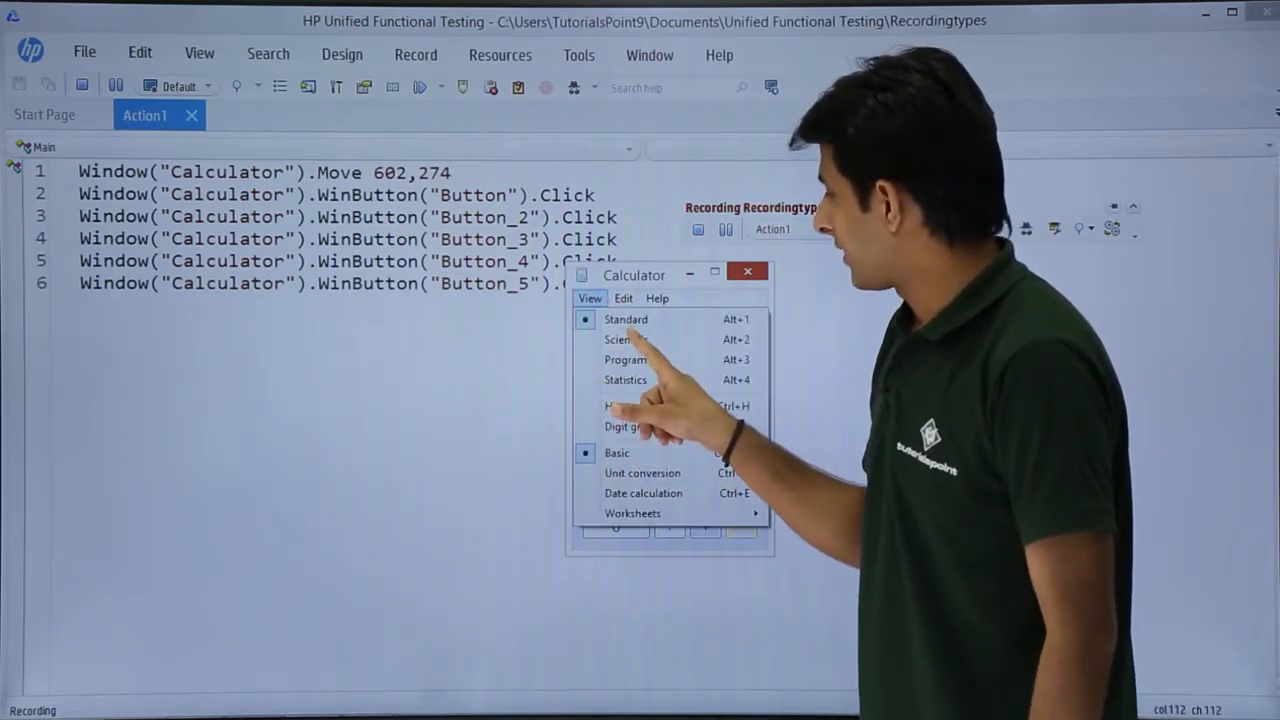
# Choose View > Scientific in Calculator so the menu selection is recorded
pyautogui.click(624, 340)
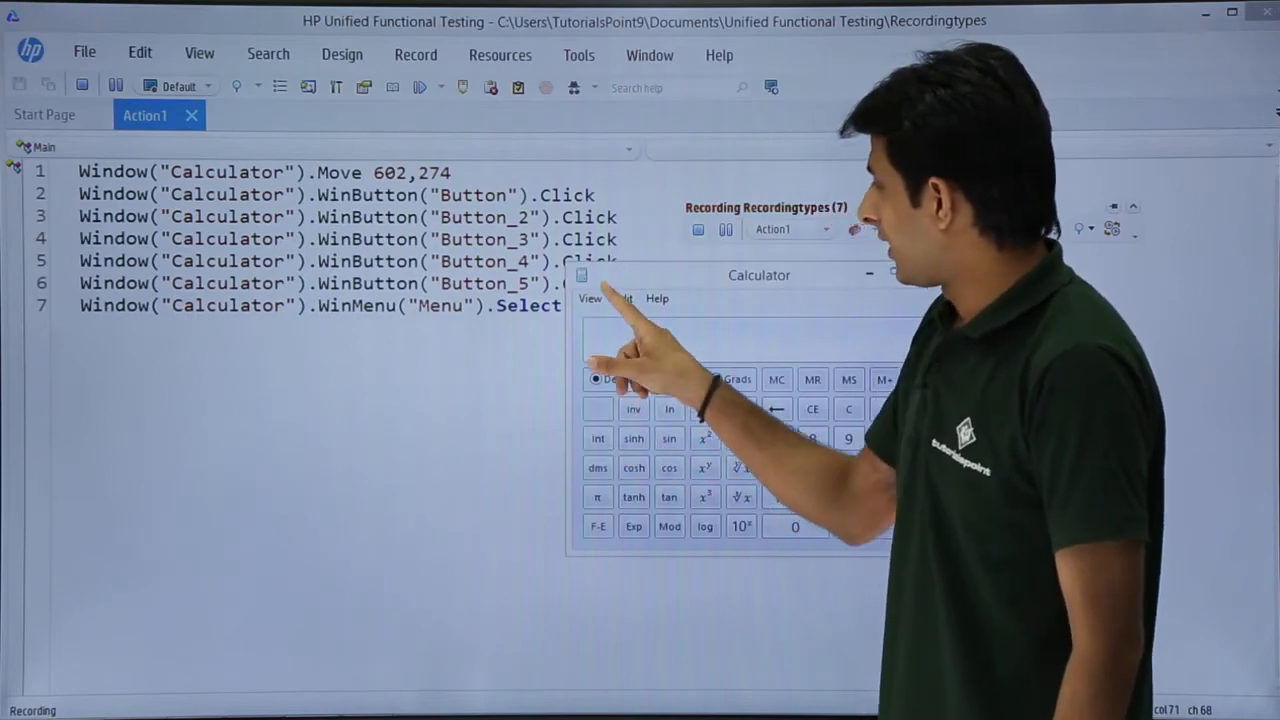